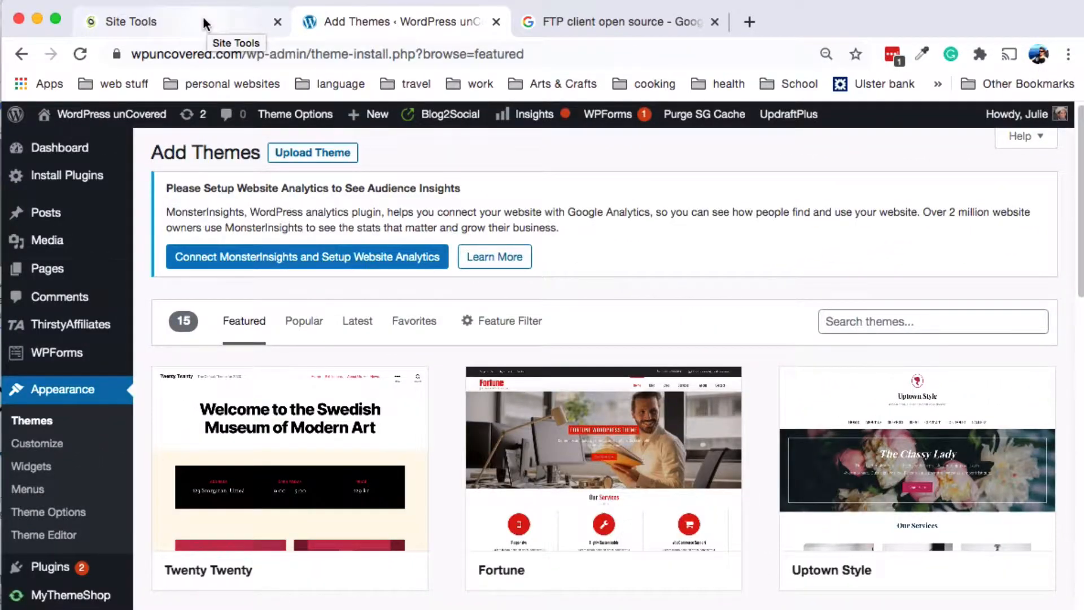
# - Return to the SiteGround browser tab showing the account home dashboard
pyautogui.click(131, 21)
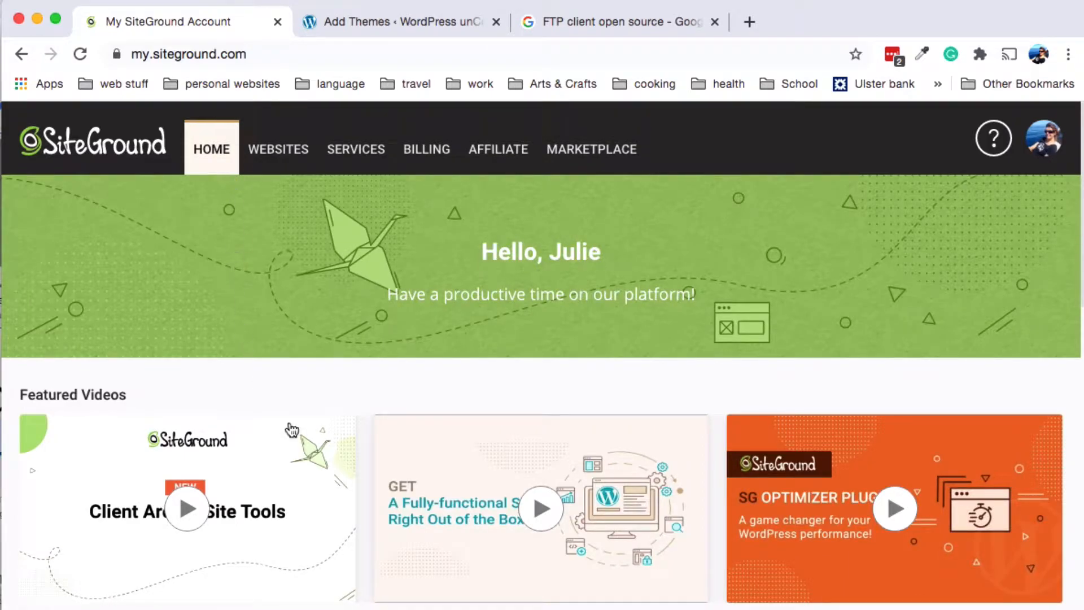
# - Go to Websites, launch Site Tools for wpuncovered.com and expand the Site group
pyautogui.click(278, 149)
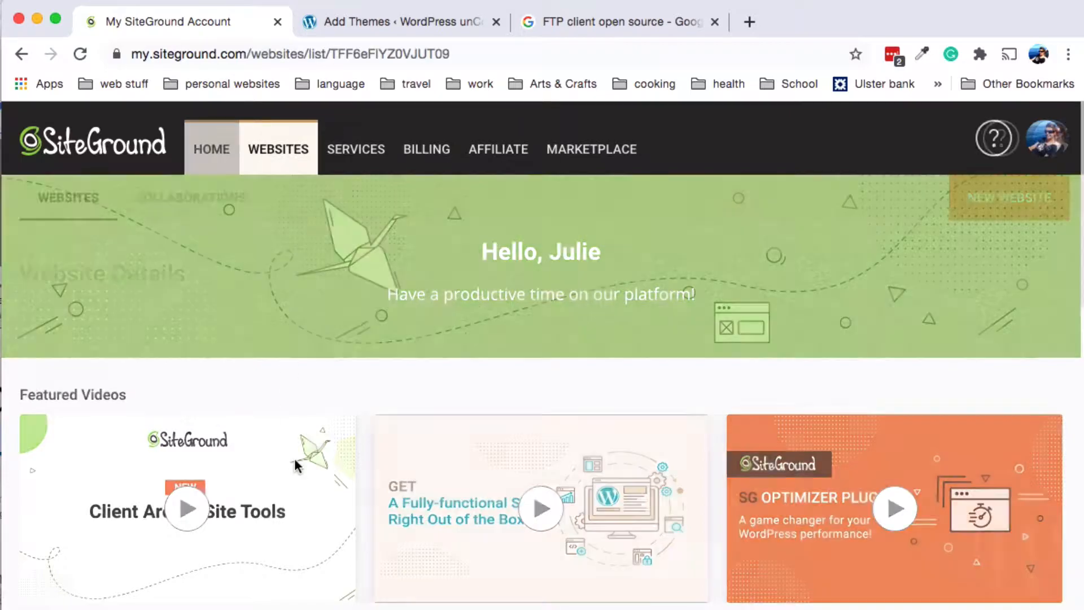
pyautogui.click(278, 149)
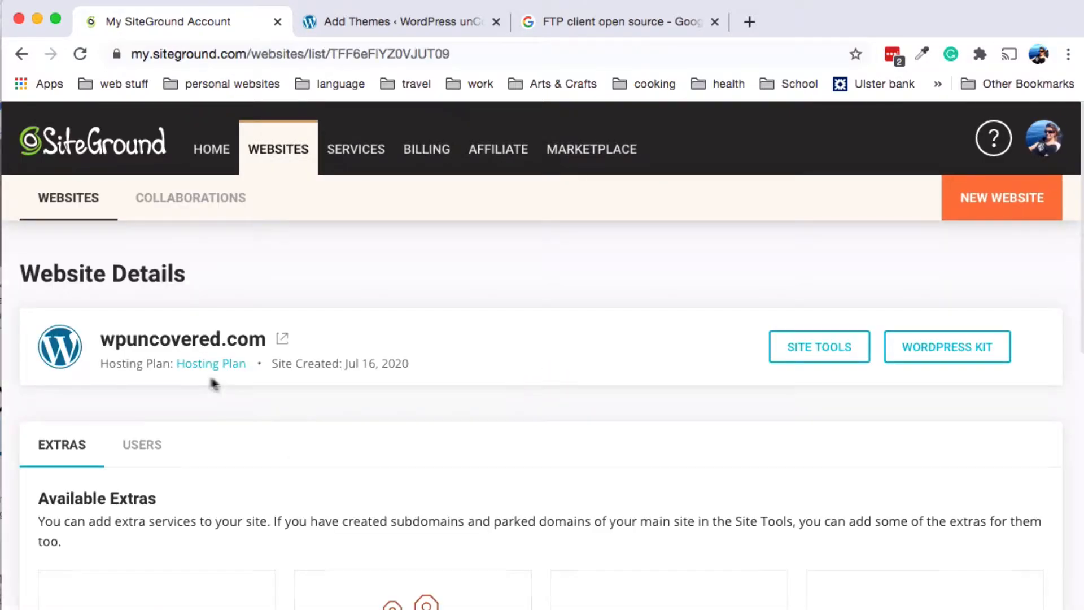
pyautogui.click(819, 346)
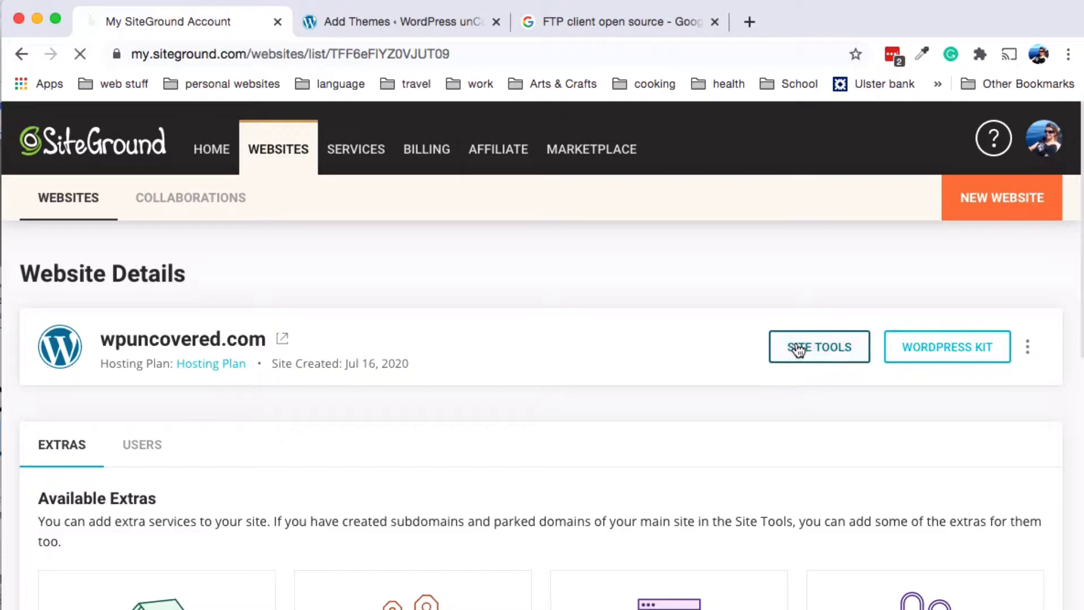
pyautogui.click(819, 346)
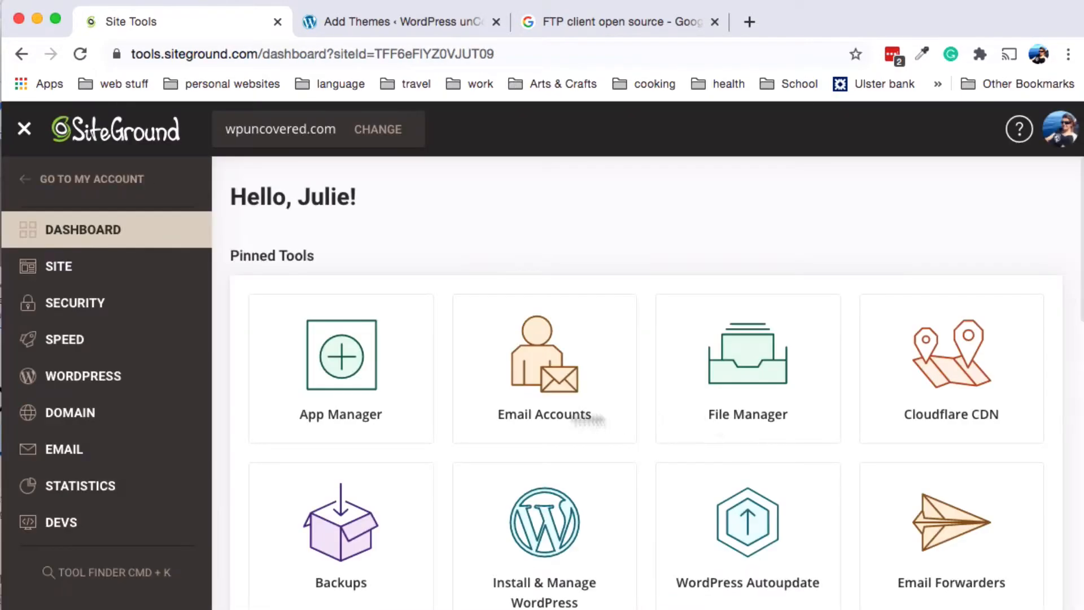
pyautogui.click(58, 266)
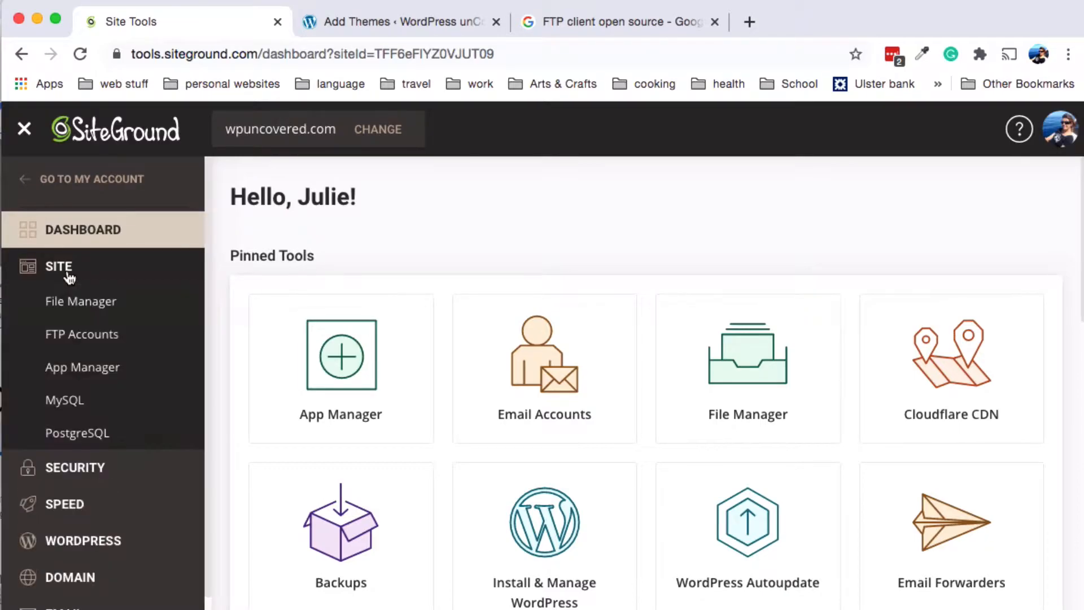
# - Show the FTP Accounts page listing the existing account with root home and unlimited quota
pyautogui.click(81, 334)
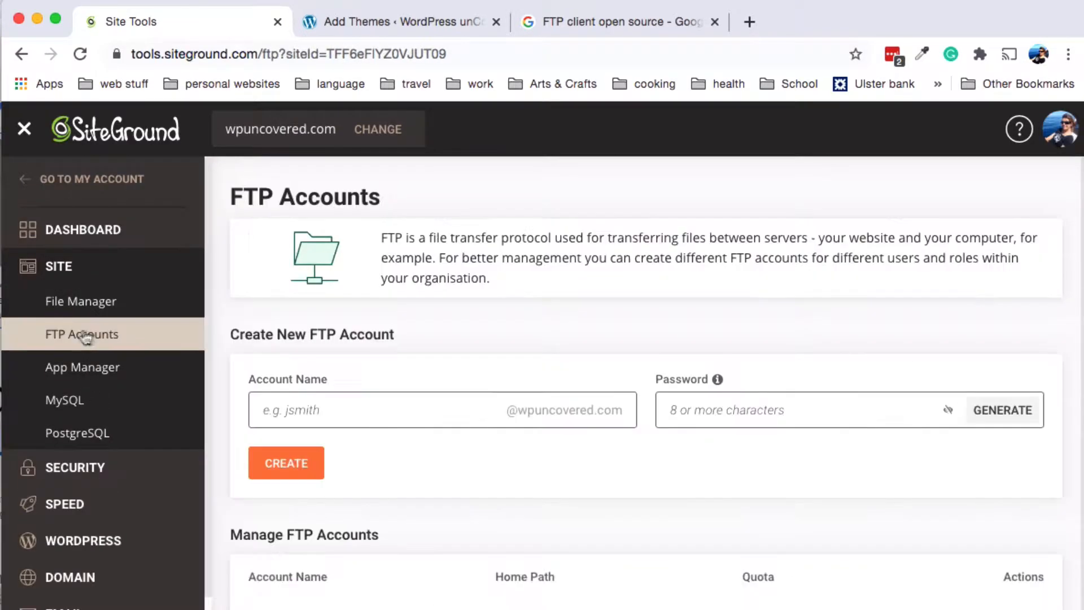
pyautogui.click(997, 411)
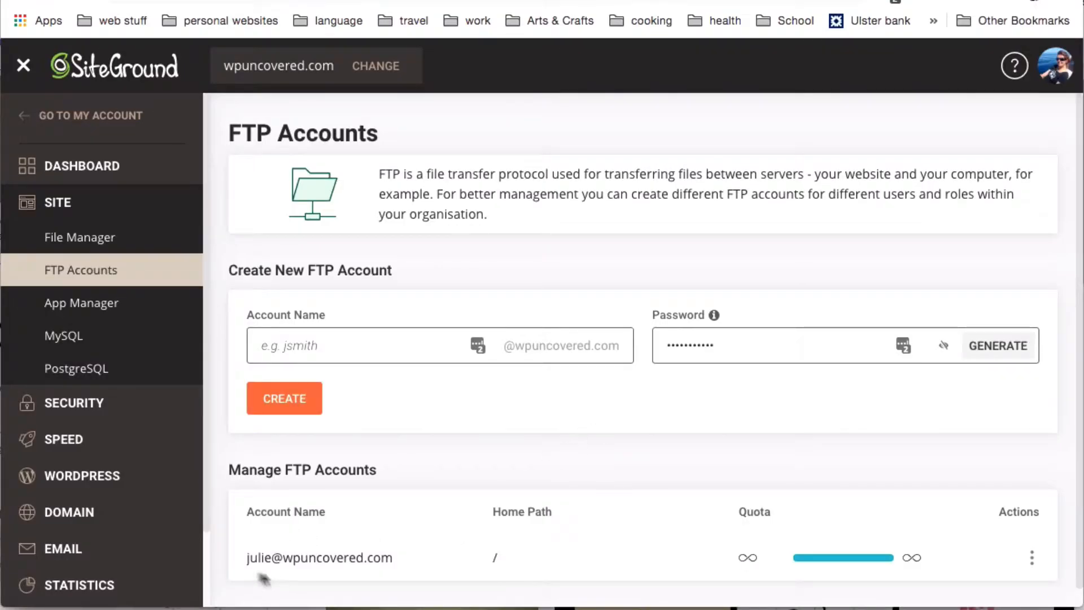
pyautogui.moveTo(425, 558)
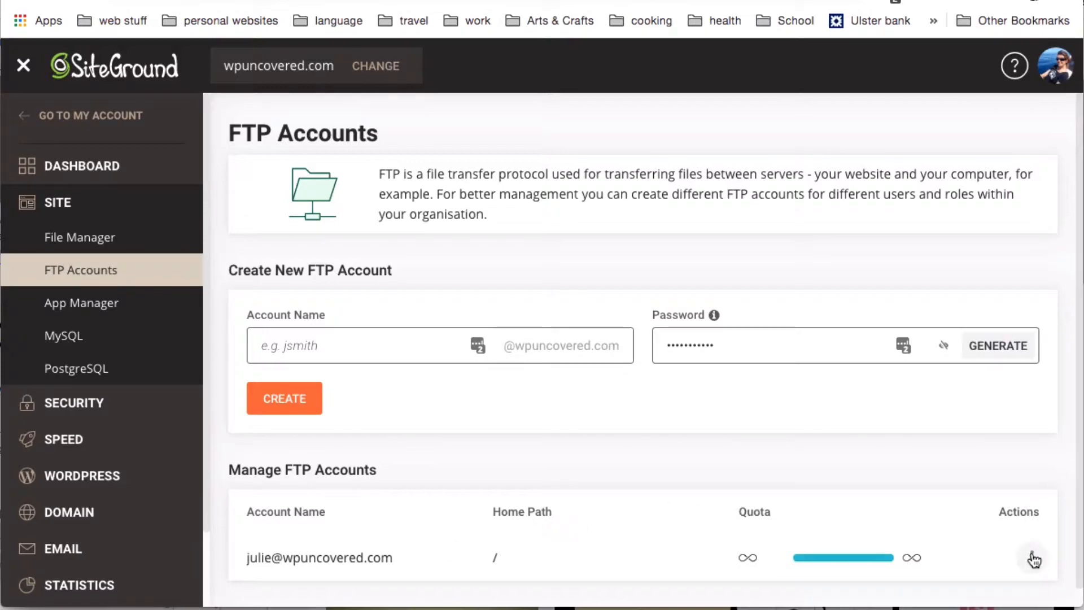
pyautogui.click(1031, 556)
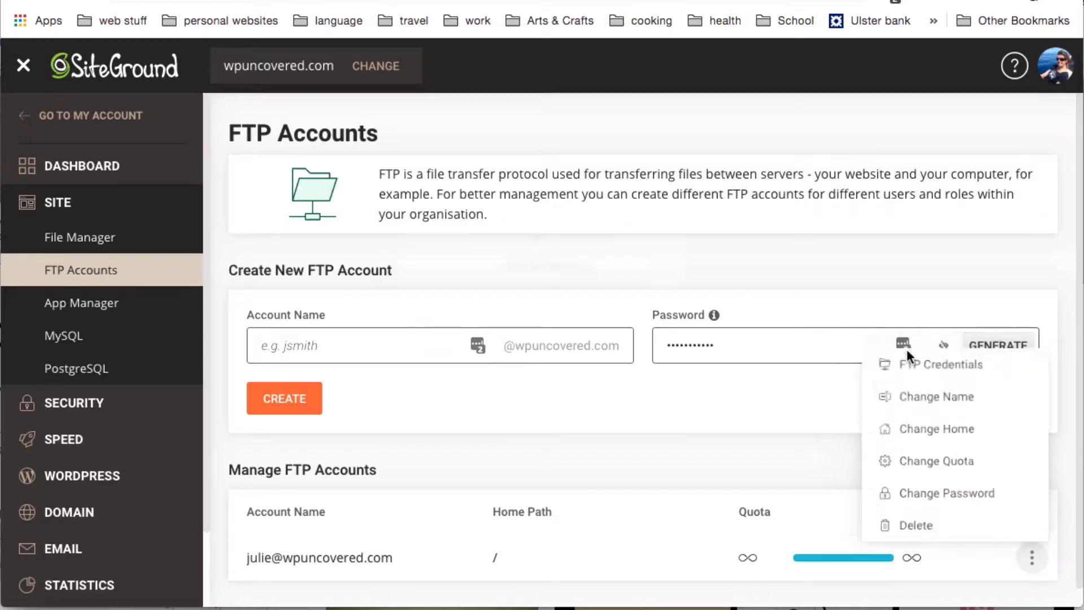
pyautogui.click(941, 364)
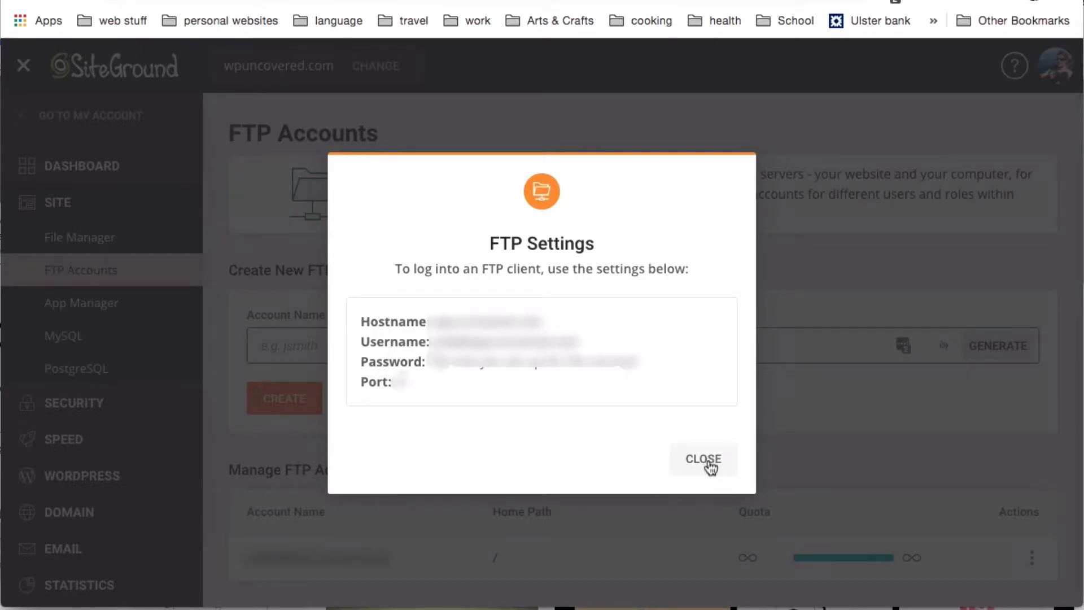
pyautogui.click(703, 459)
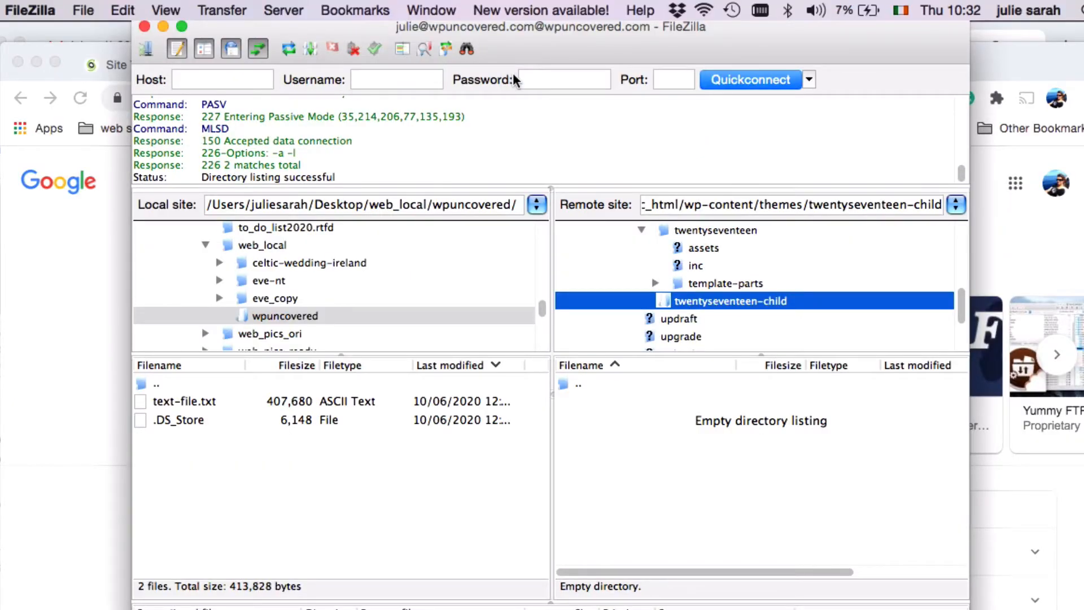
pyautogui.moveTo(674, 79)
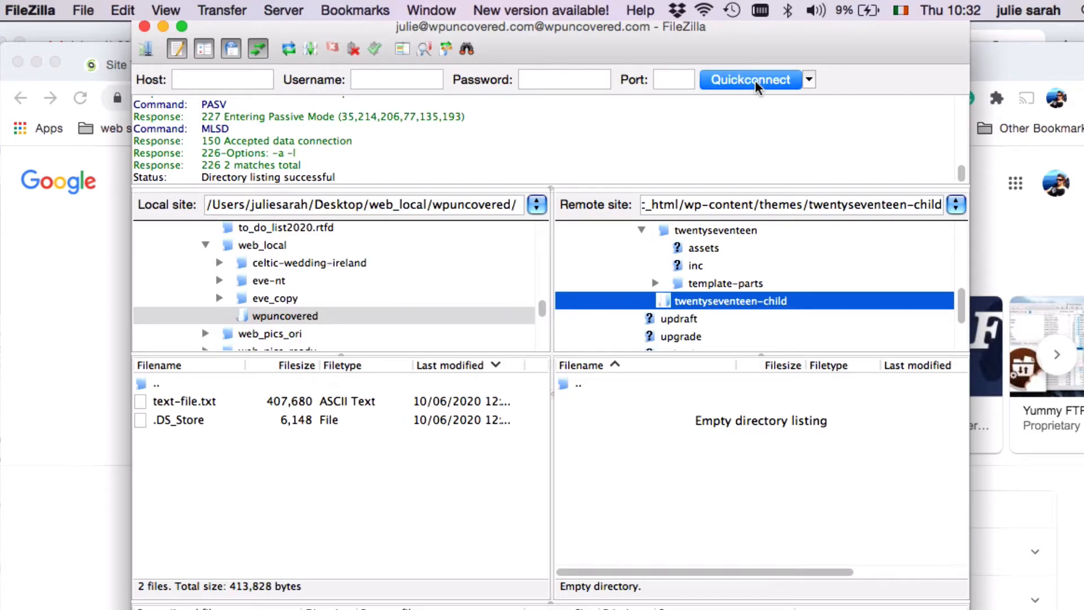
pyautogui.moveTo(364, 433)
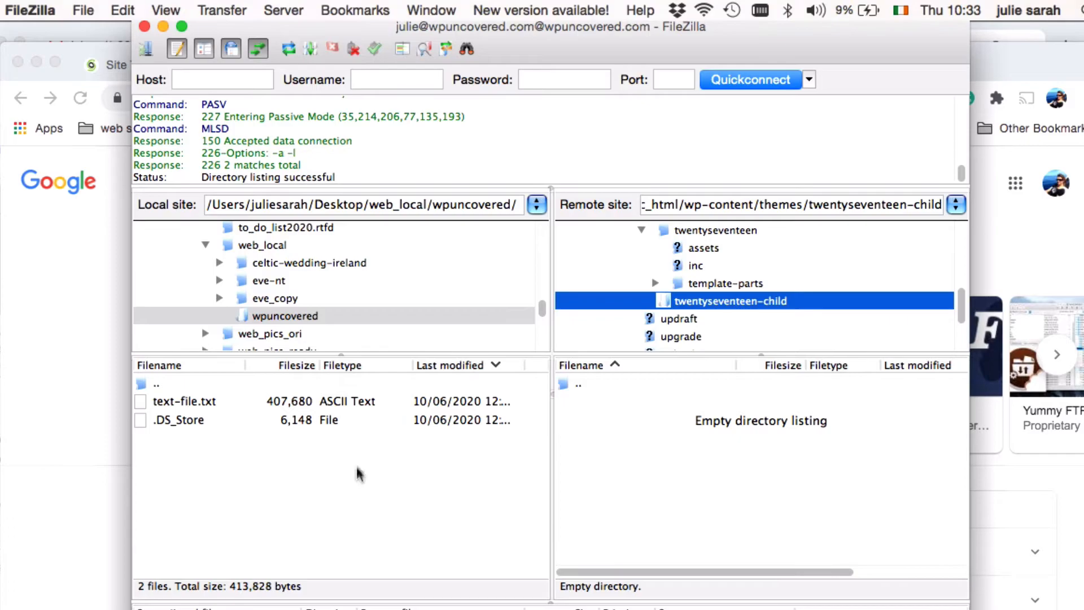
pyautogui.moveTo(676, 553)
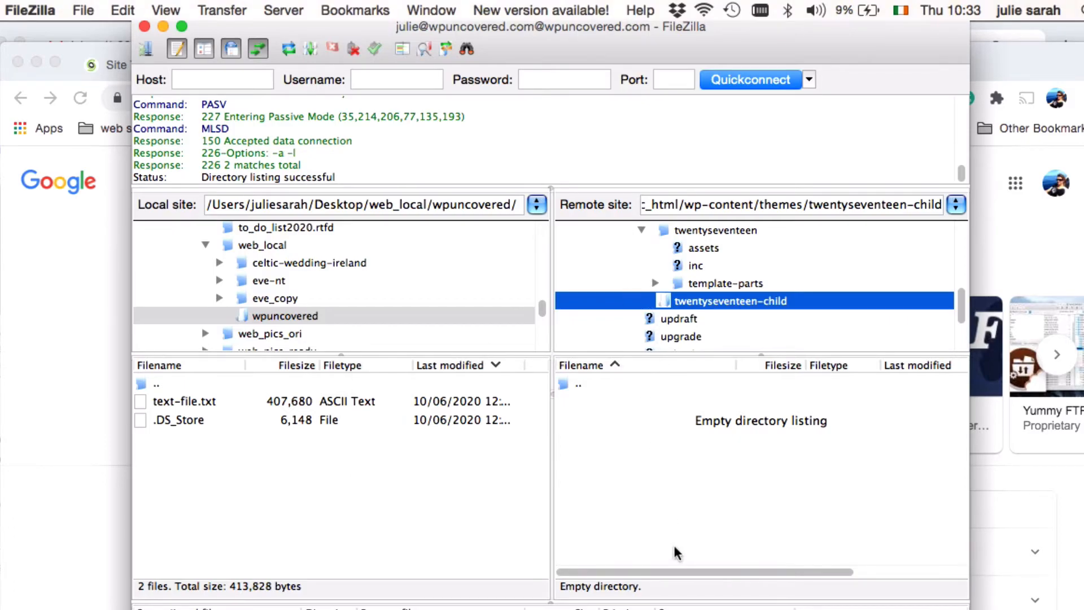
pyautogui.moveTo(676, 523)
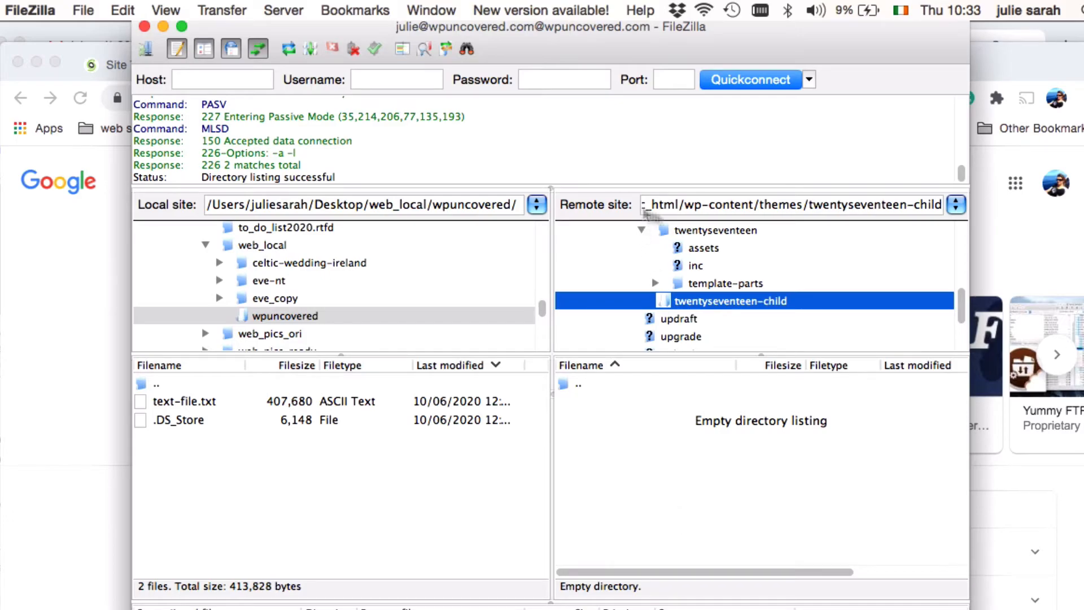
pyautogui.moveTo(687, 240)
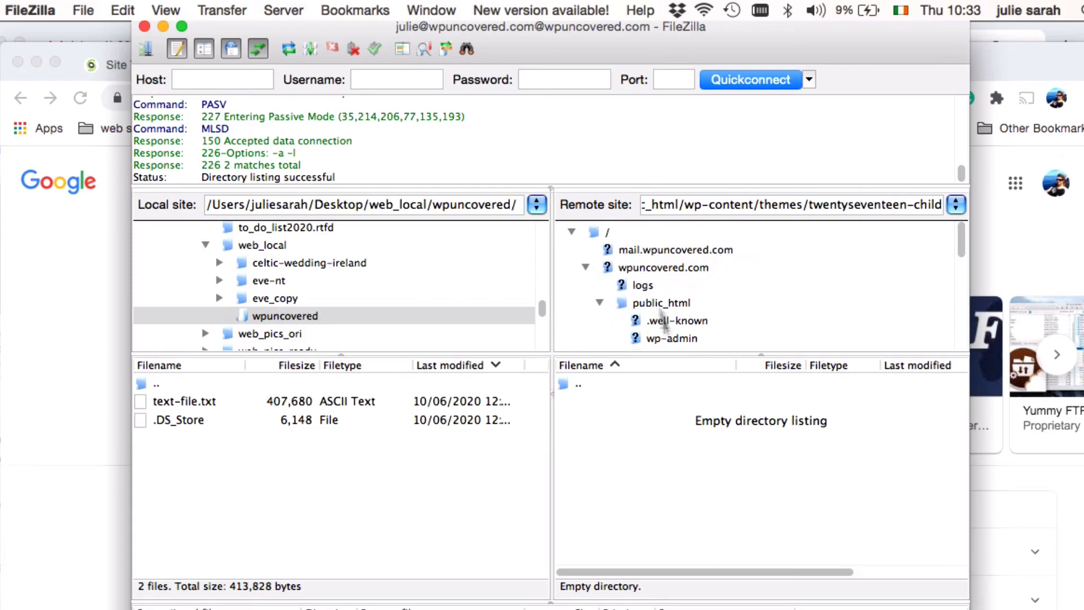
# - Show the top-level wpuncovered.com remote folder listing logs, public_html and webstats
pyautogui.click(663, 267)
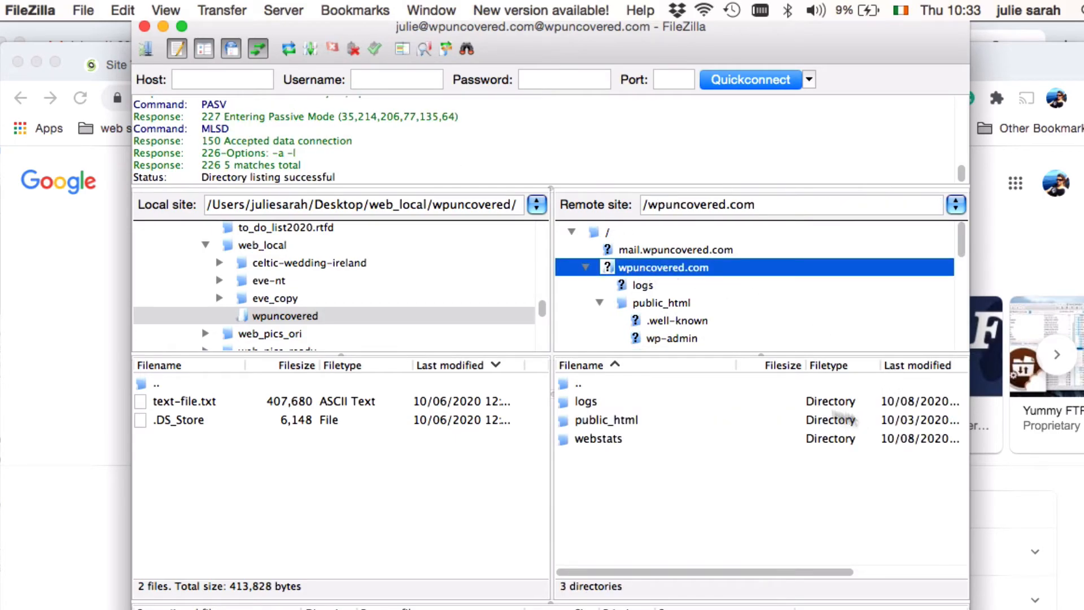
pyautogui.click(586, 266)
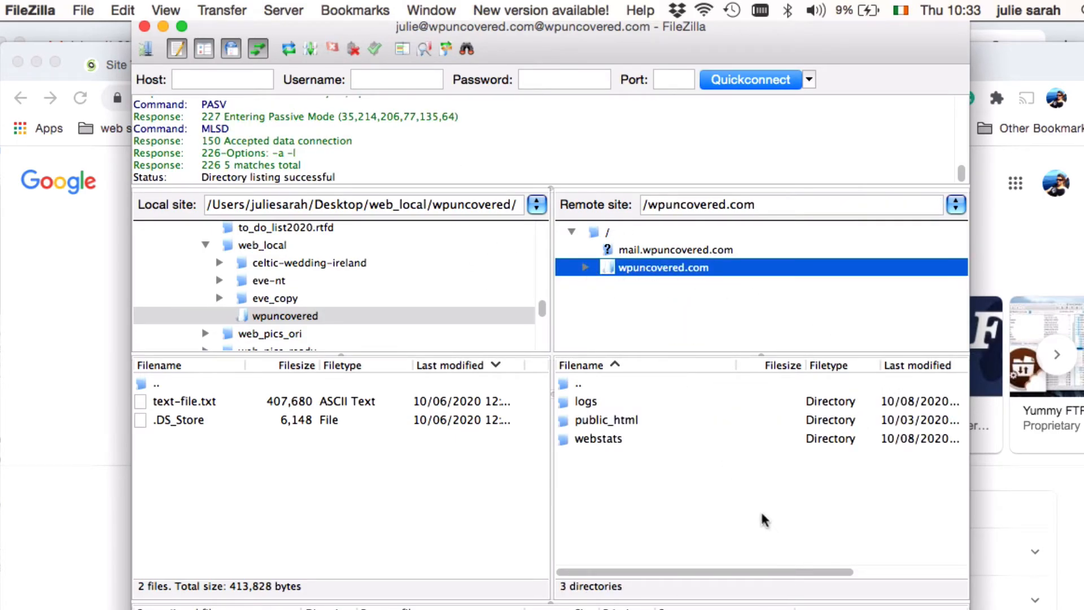